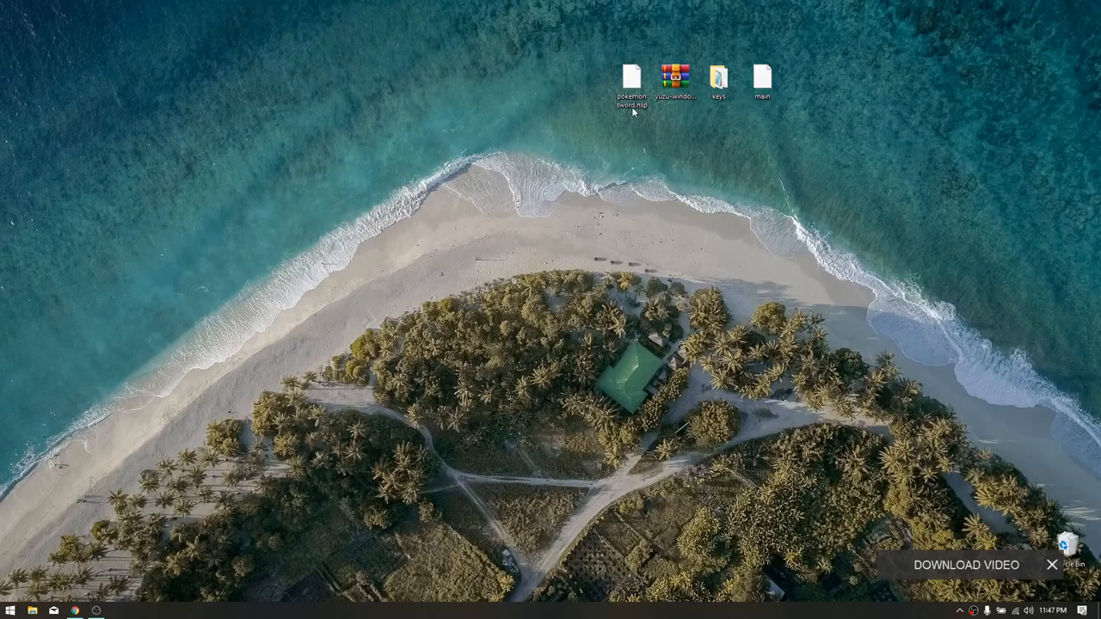
mouse_move(798, 201)
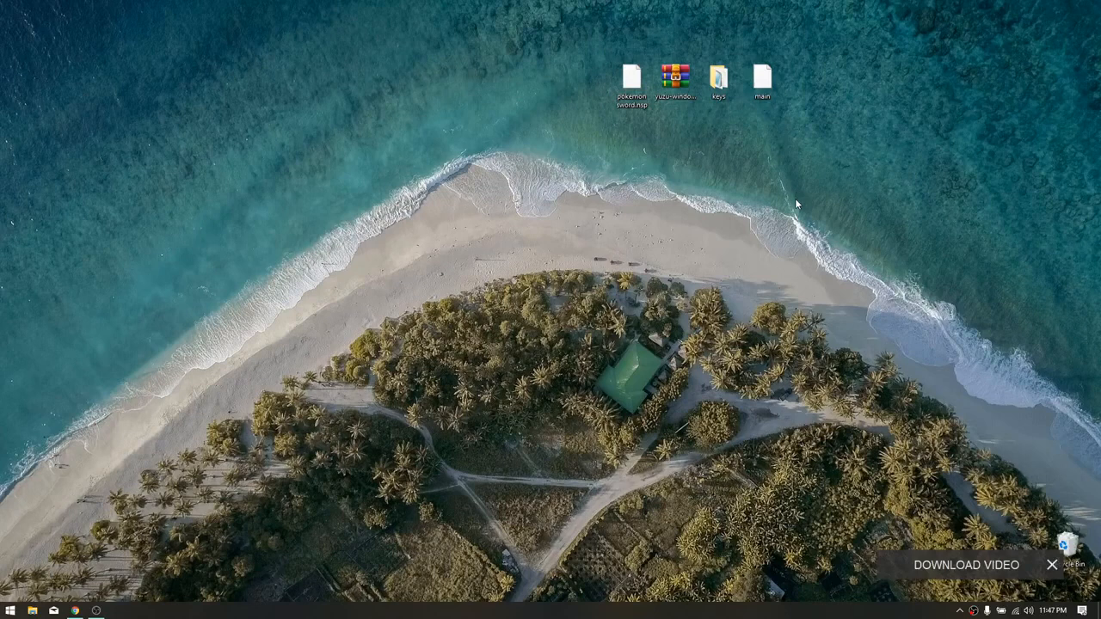
mouse_move(793, 155)
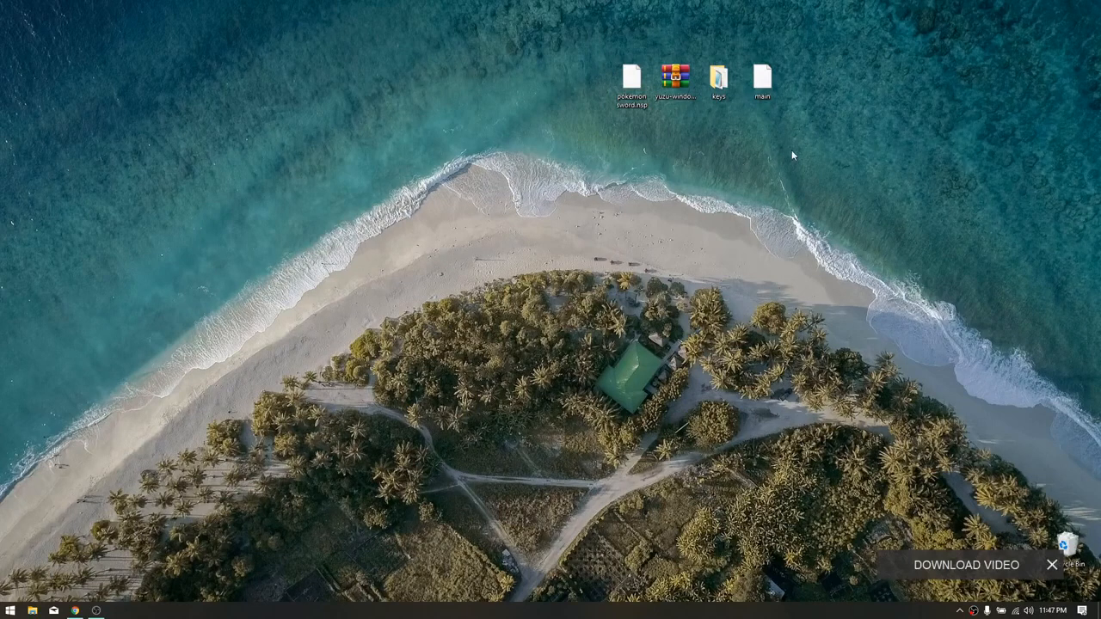
mouse_move(682, 113)
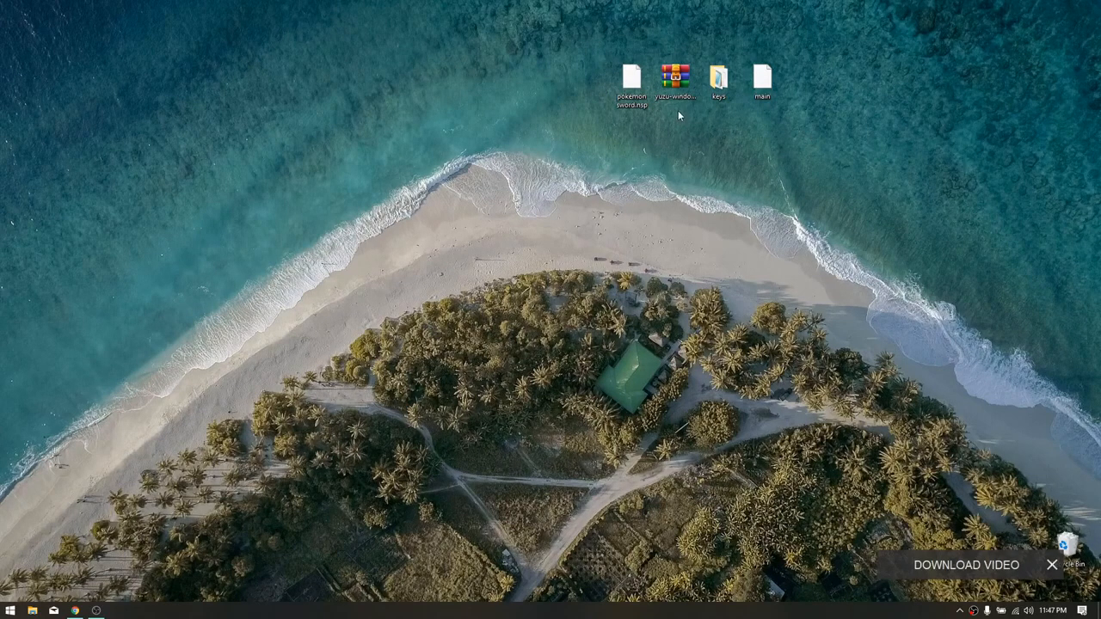
Step: Extract the yuzu .7z archive with WinRAR into a yuzu folder on the desktop
left_click(677, 71)
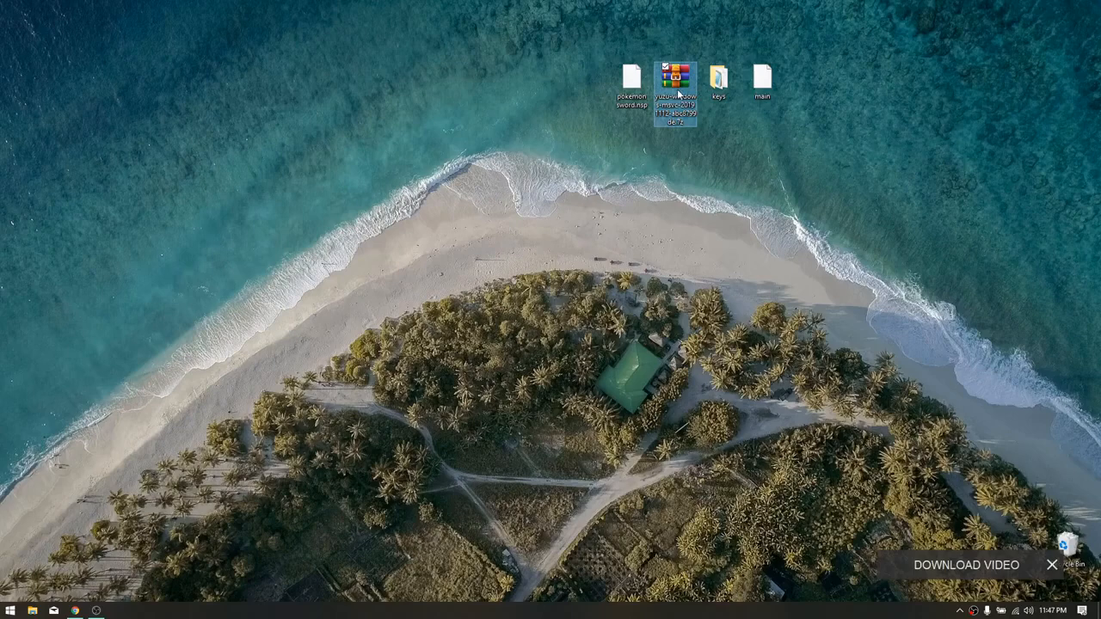
right_click(677, 72)
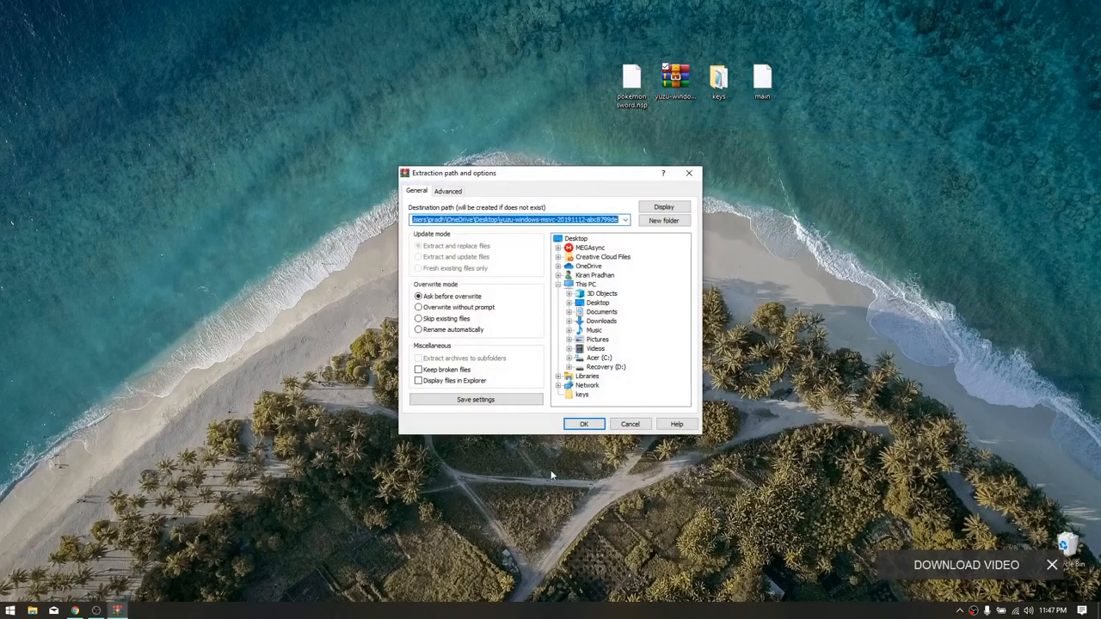
left_click(585, 423)
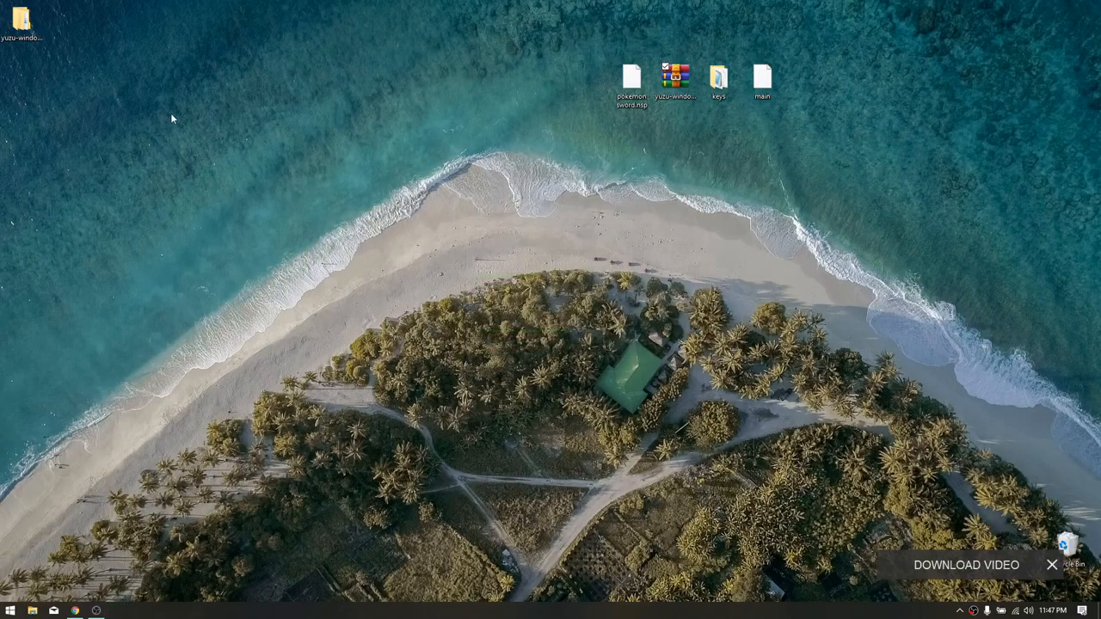
Step: Place the extracted yuzu folder beside the desktop files and browse into its program files
left_click_drag(23, 22, 284, 91)
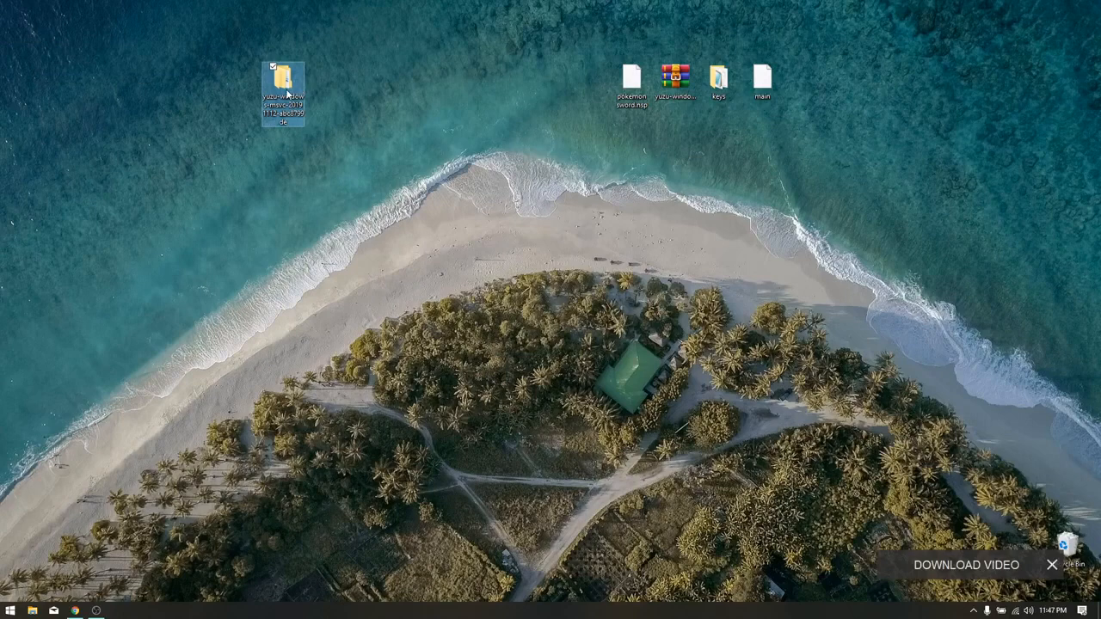
double_click(284, 69)
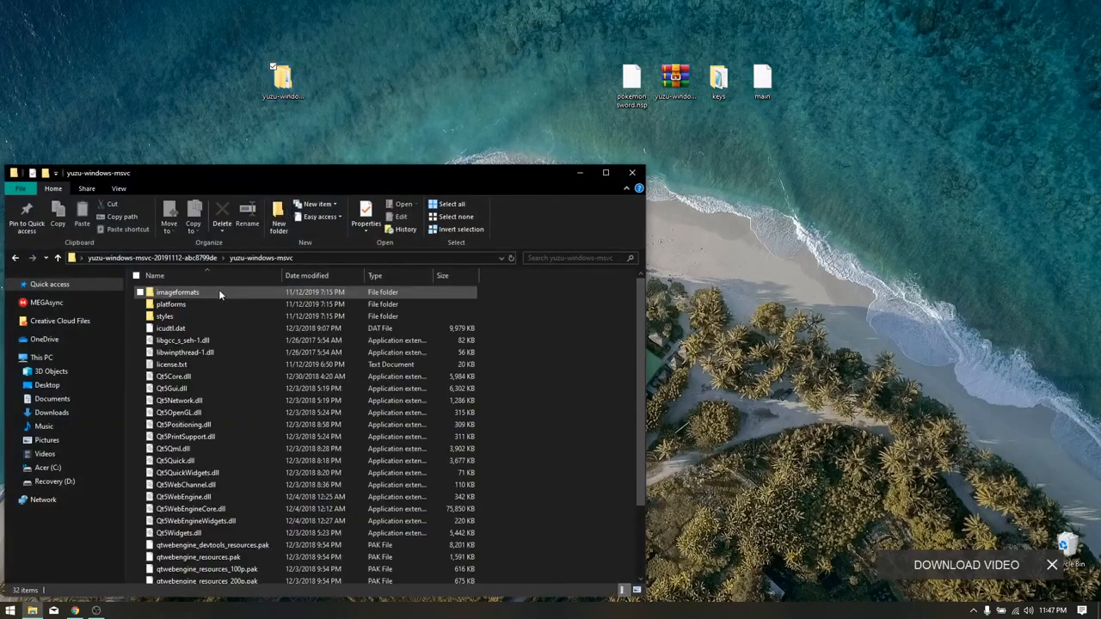
scroll("down", 3)
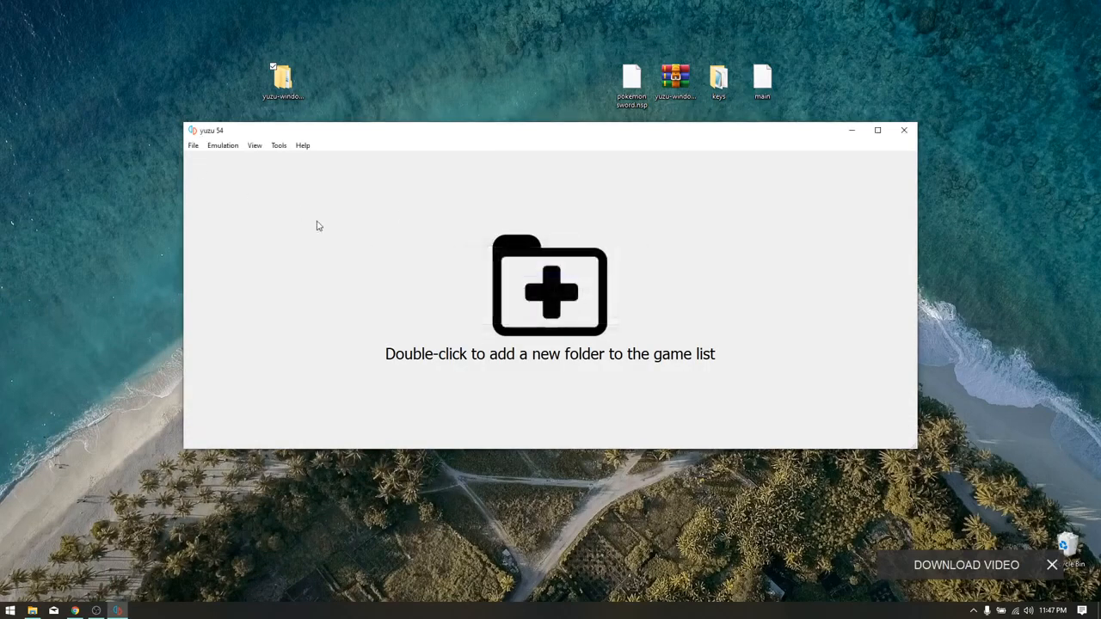
Step: Open yuzu's data folder containing config, nand and sdmc via the File menu
left_click(223, 144)
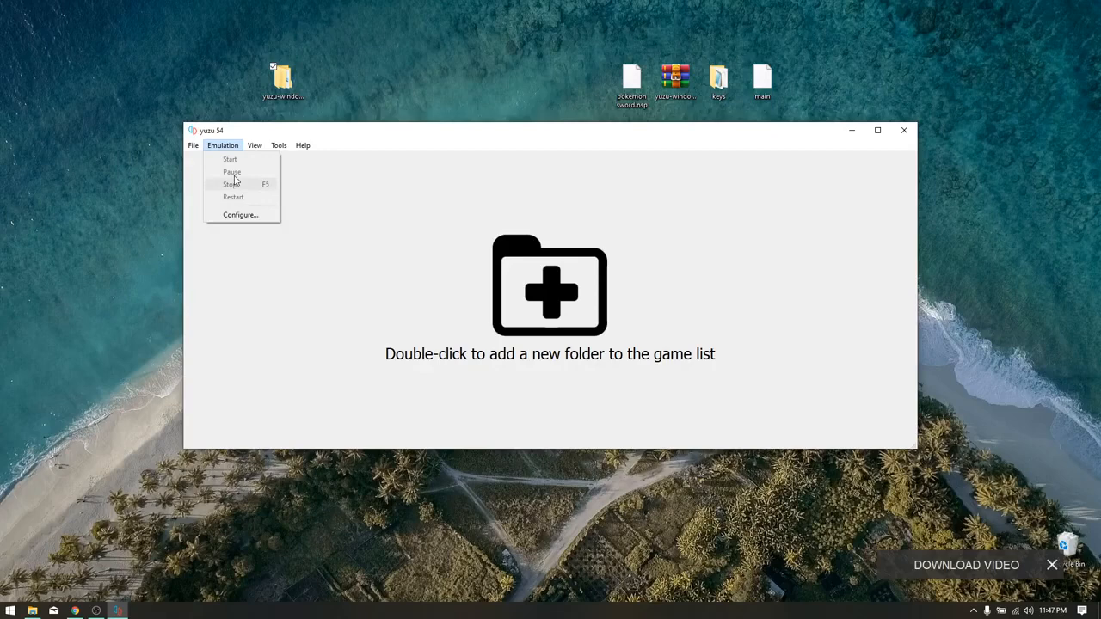
left_click(193, 145)
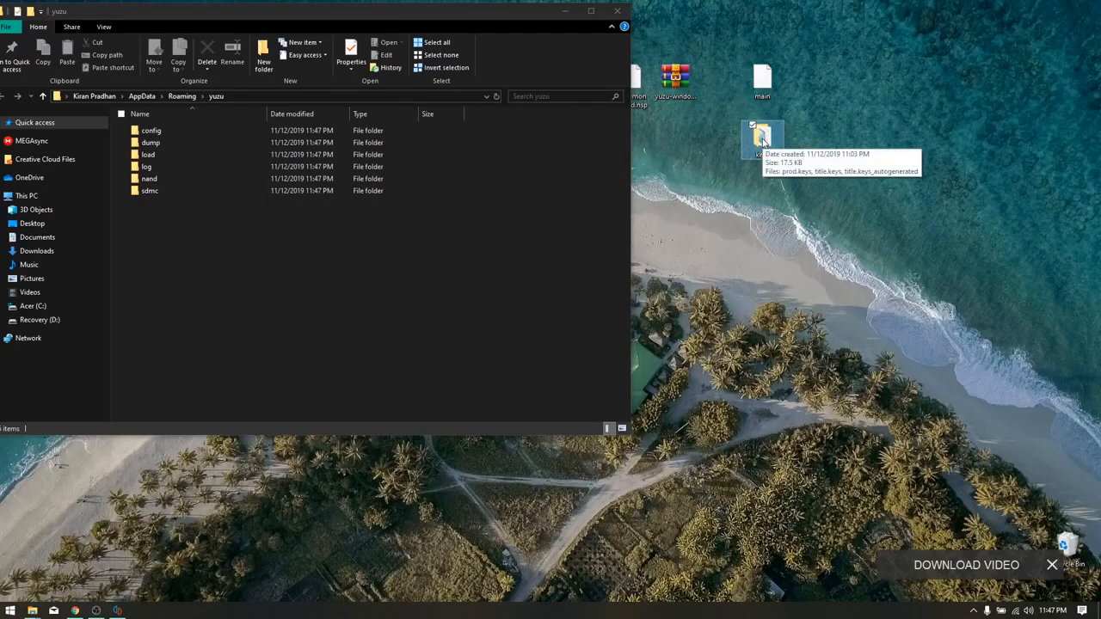
Step: Move the keys folder into AppData\Roaming\yuzu and close File Explorer
right_click(754, 133)
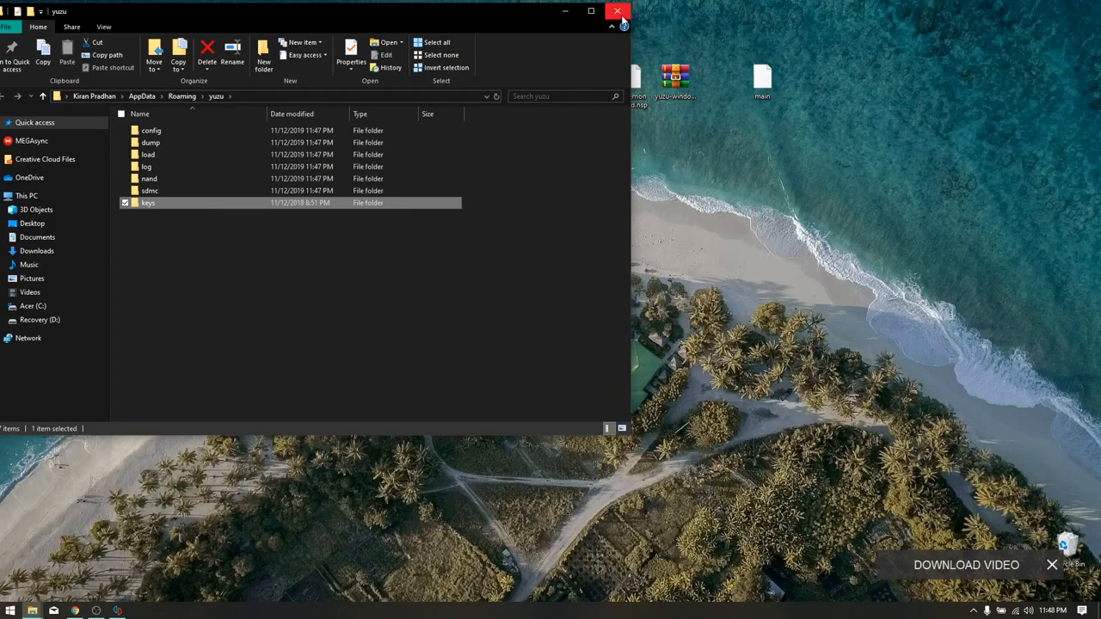
left_click(614, 12)
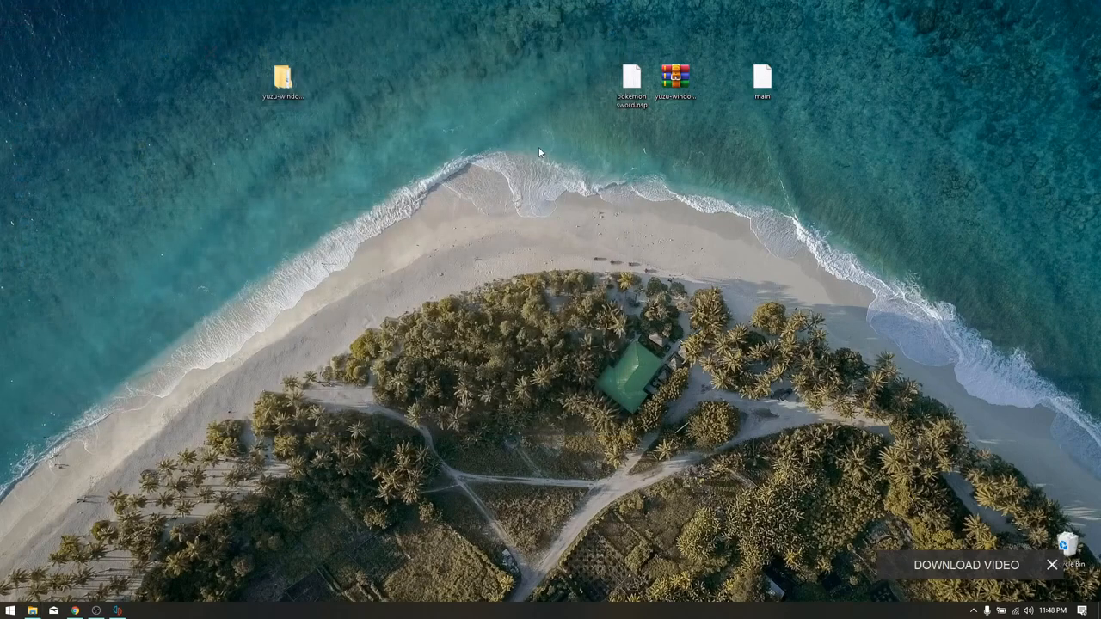
mouse_move(129, 606)
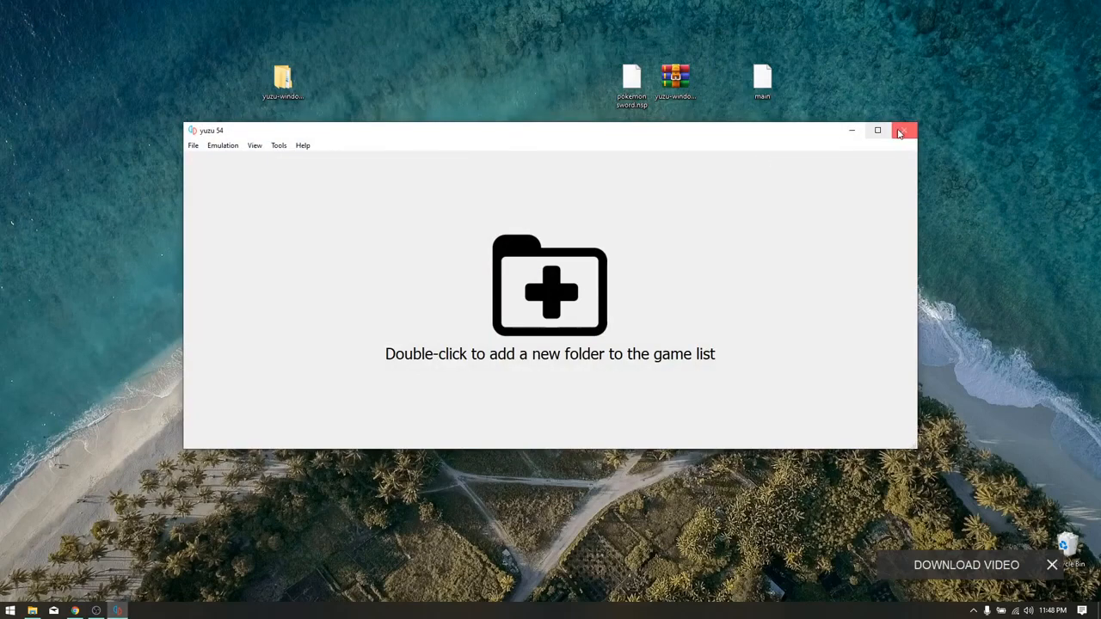
Step: Close yuzu and relaunch yuzu.exe from the extracted program folder
left_click(904, 131)
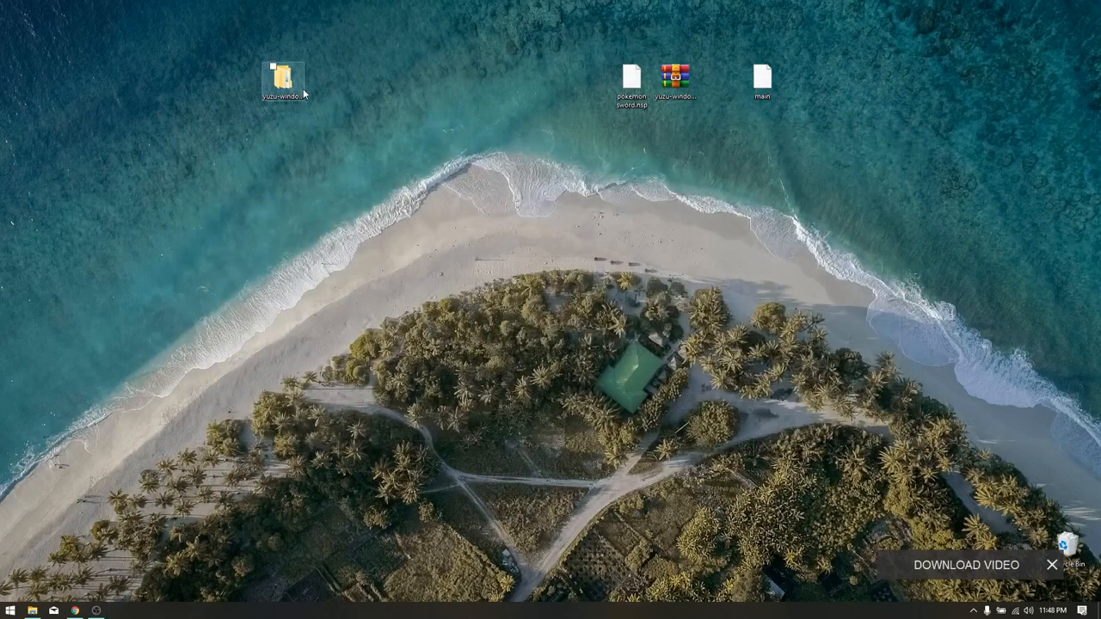
double_click(280, 68)
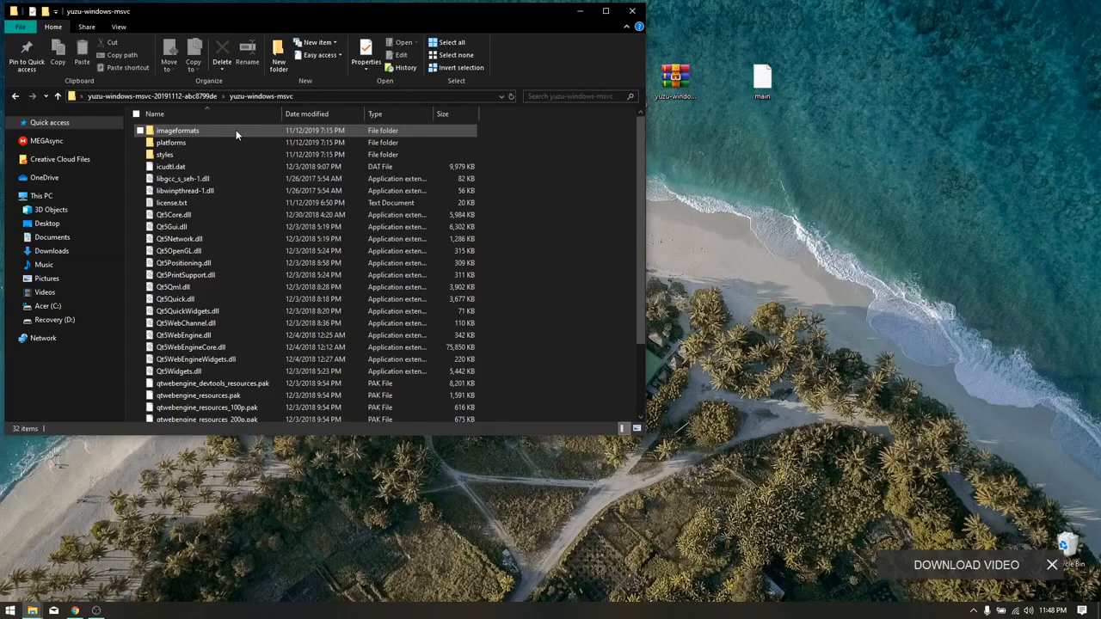
scroll("down", 3)
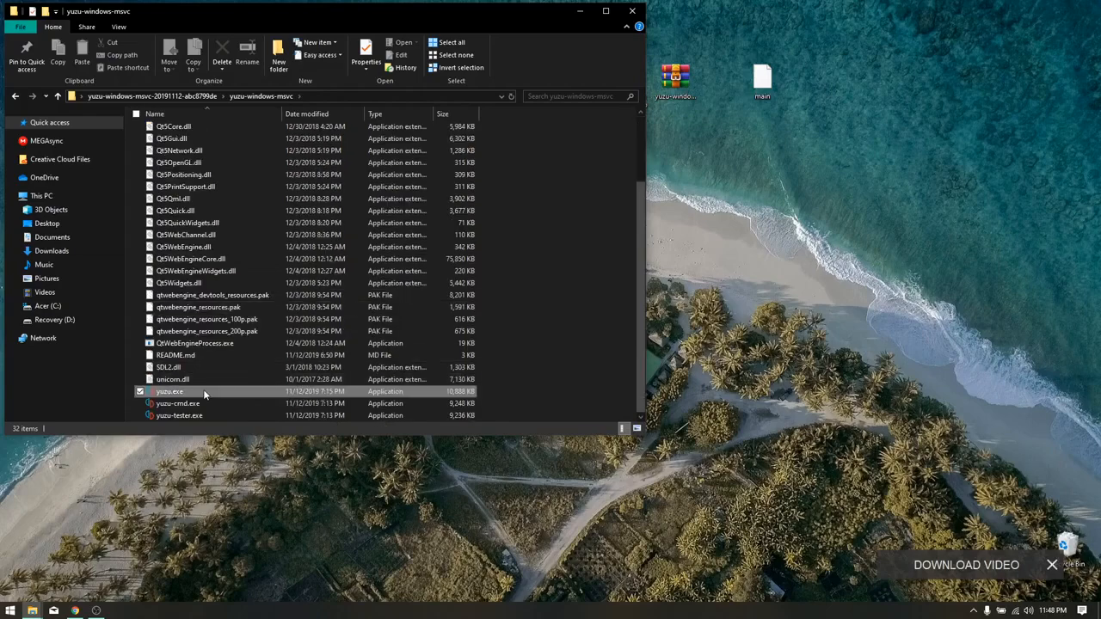
double_click(170, 391)
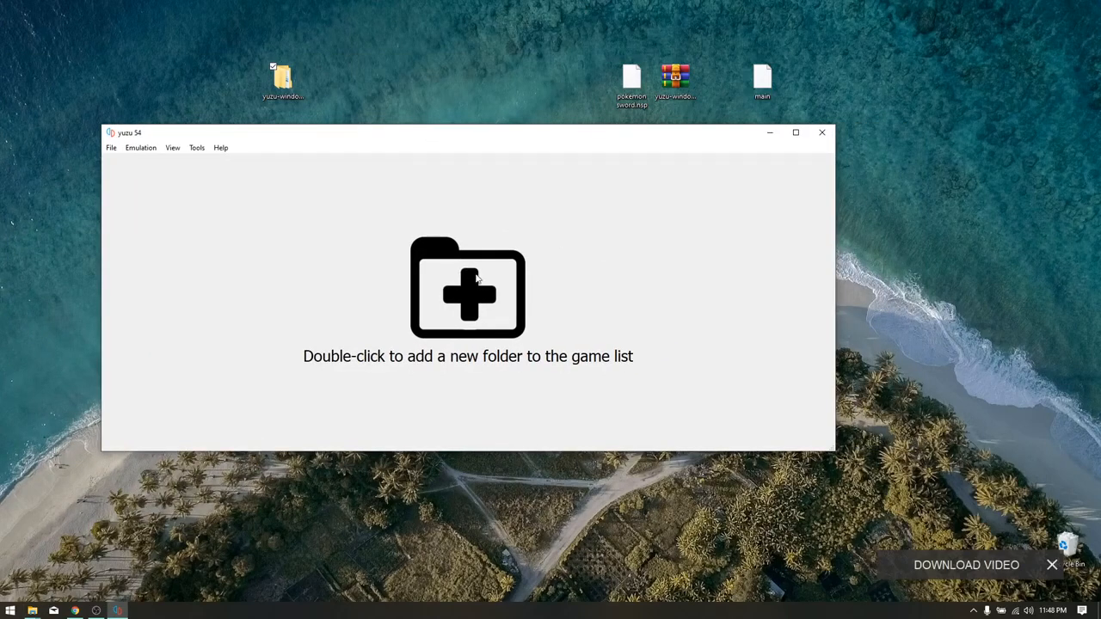
mouse_move(480, 281)
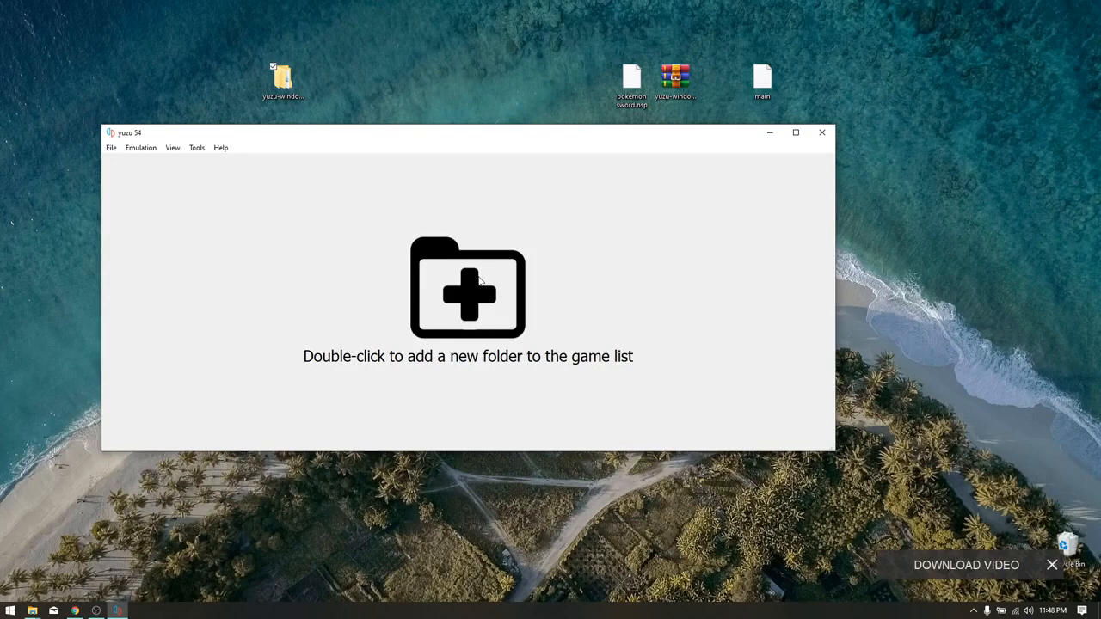
Step: Add the Desktop folder as a game directory so Pokémon Sword is listed, then centre the window
double_click(467, 288)
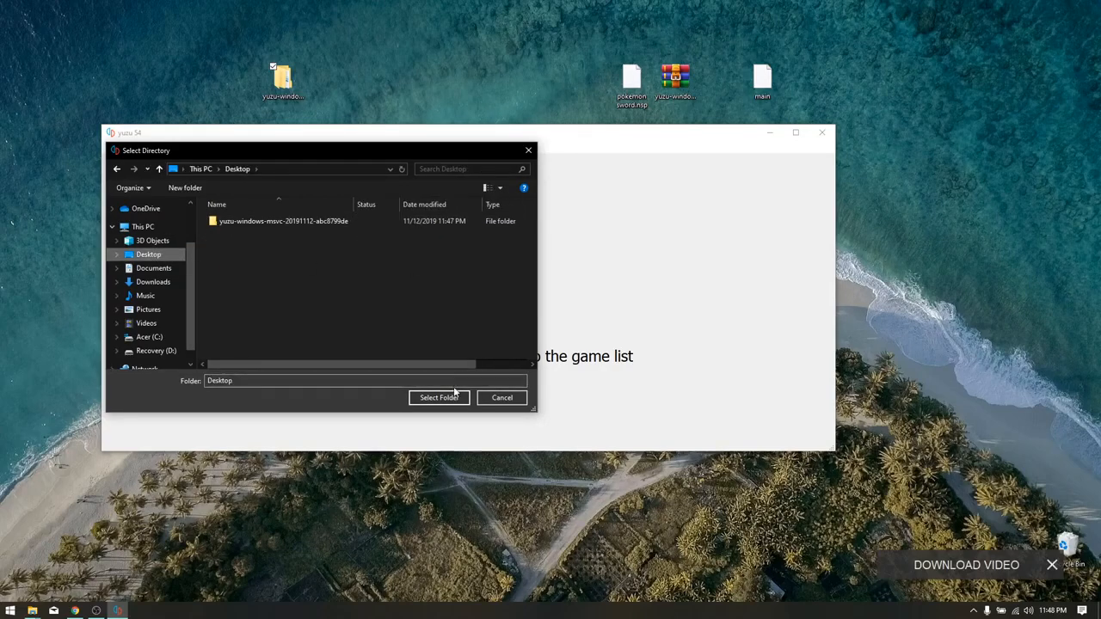
left_click(438, 397)
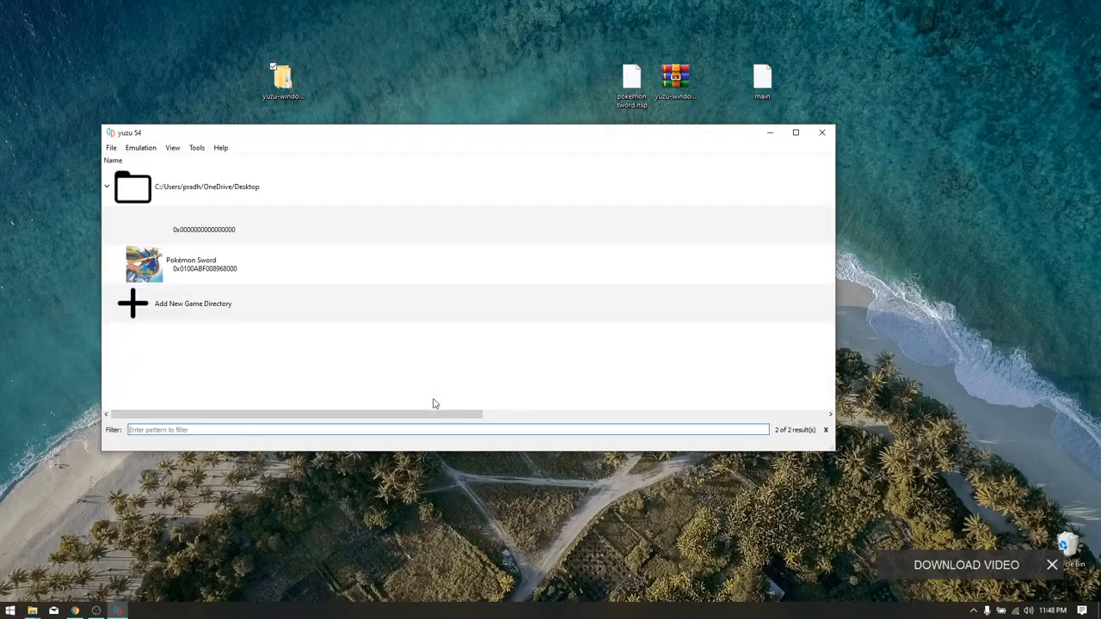
left_click(203, 264)
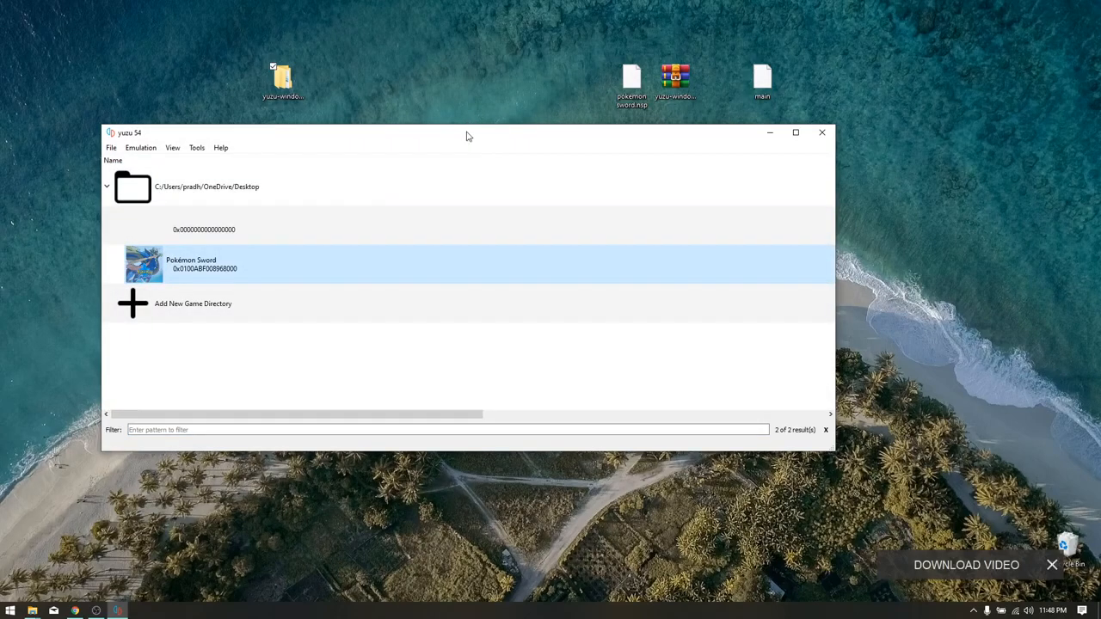
left_click_drag(469, 136, 533, 146)
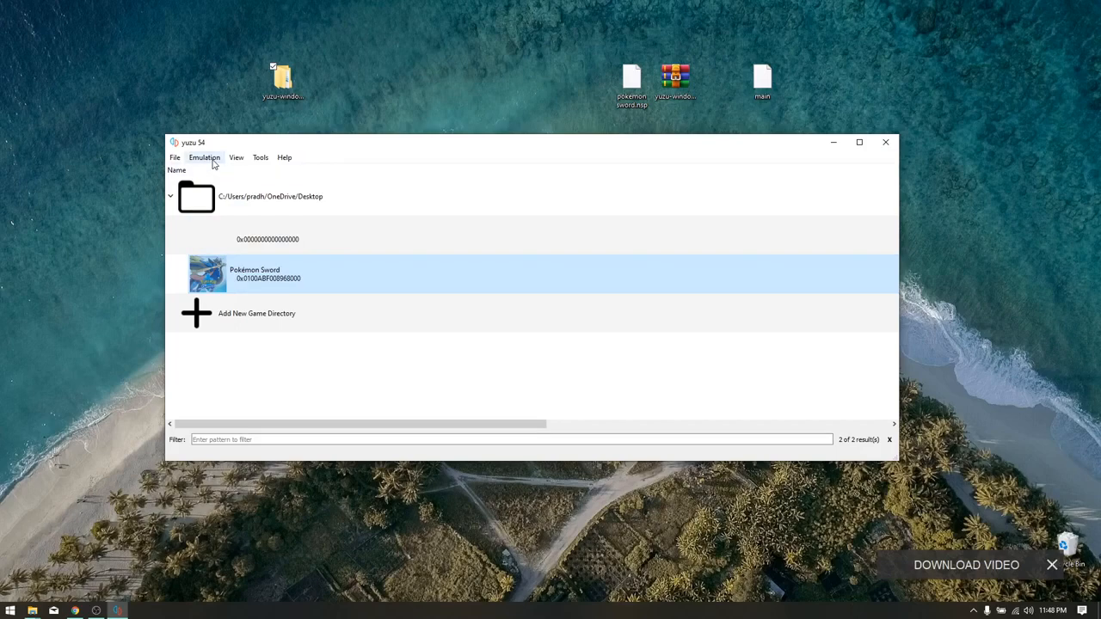
Step: Choose the Custom controls profile, set Player 1 to Pro Controller and open its mapping
left_click(203, 157)
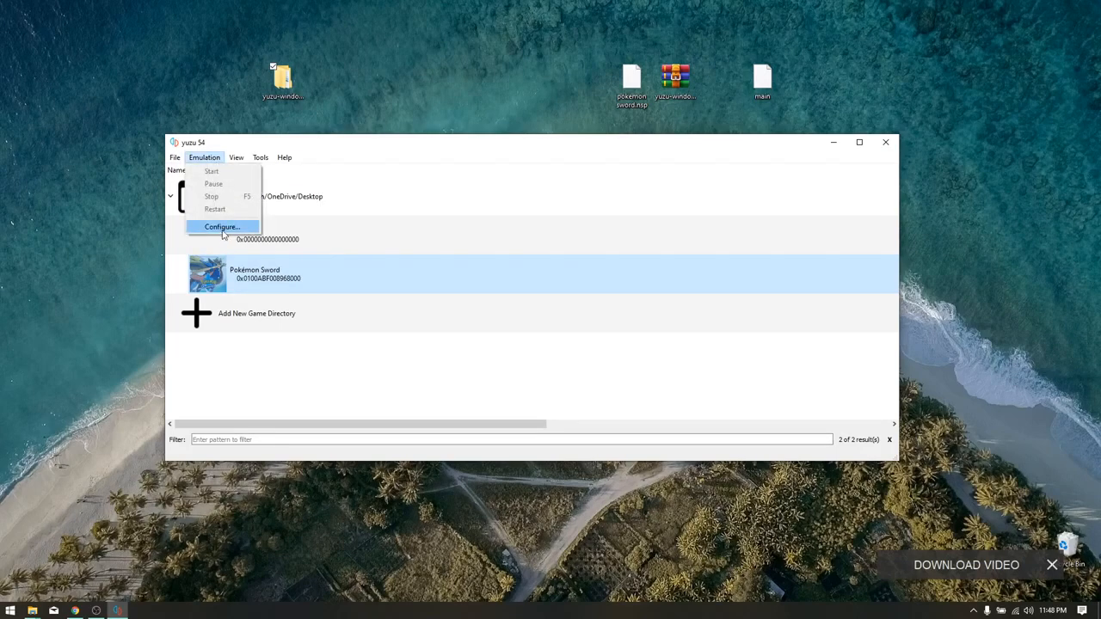
left_click(221, 226)
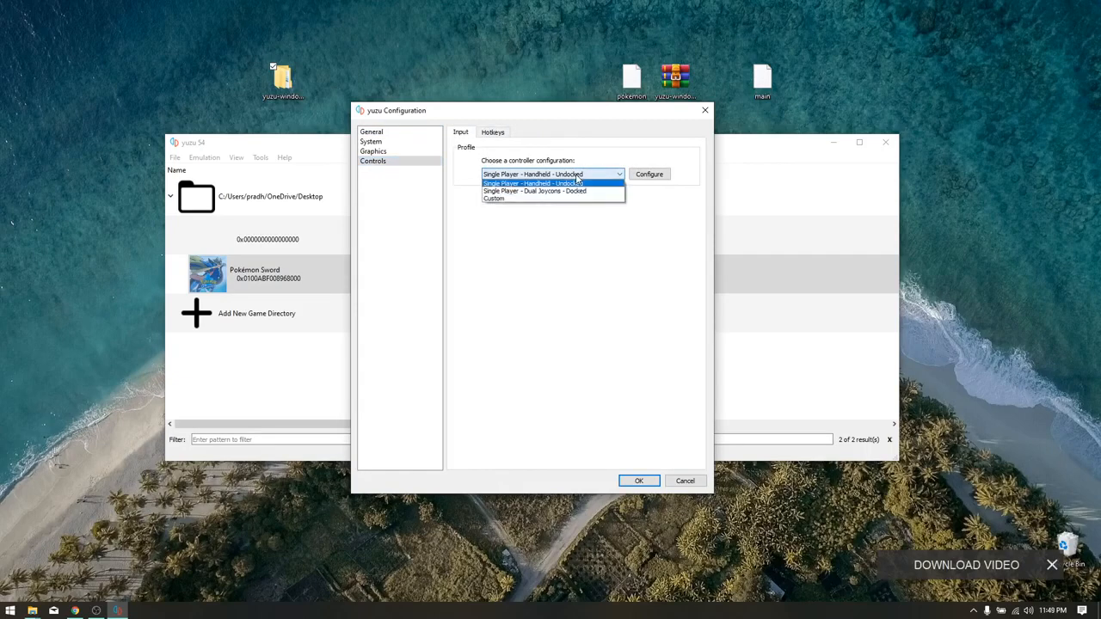
left_click(494, 199)
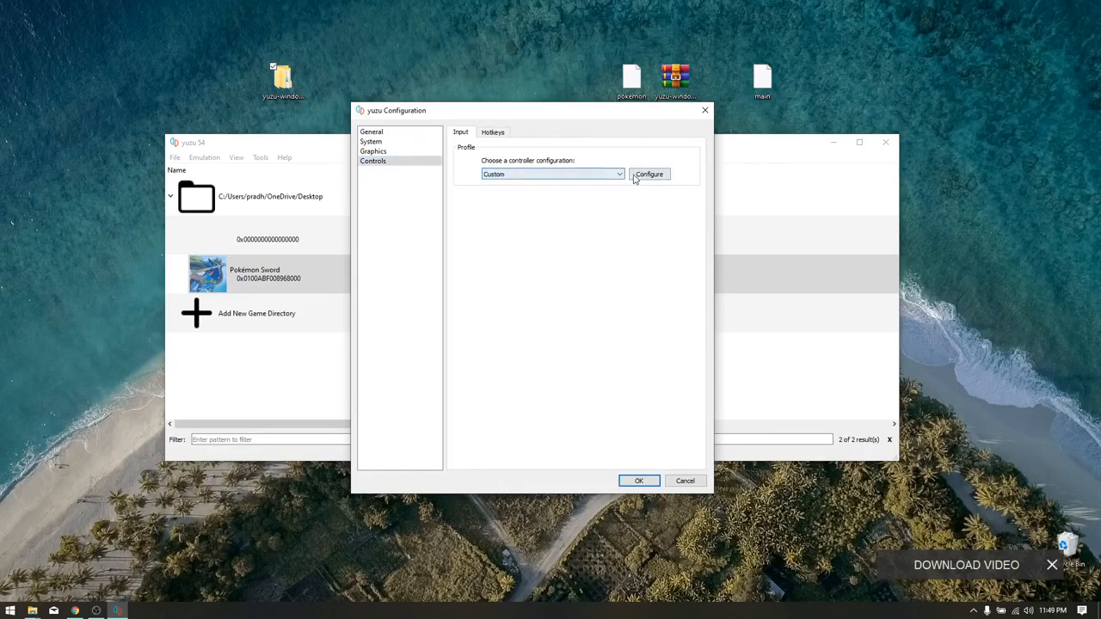
left_click(649, 174)
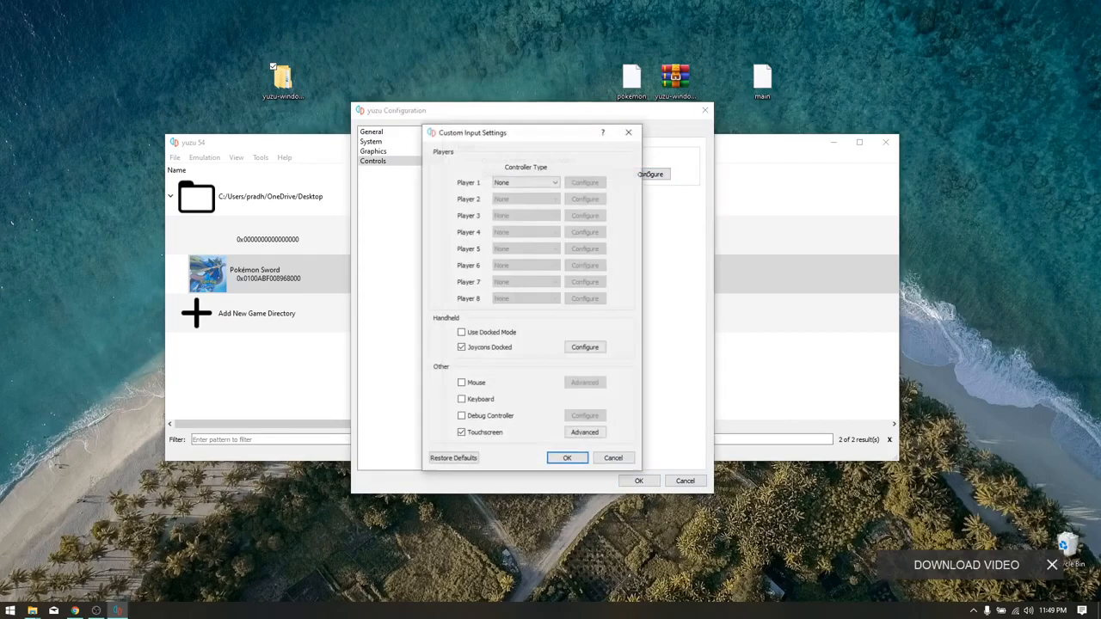
left_click(524, 181)
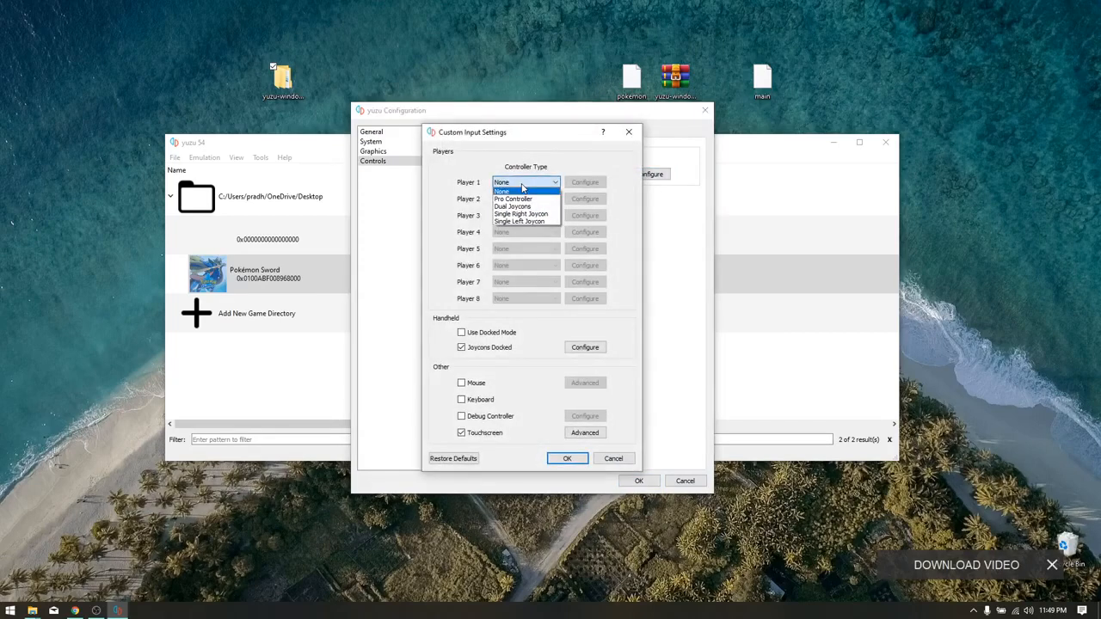
left_click(512, 199)
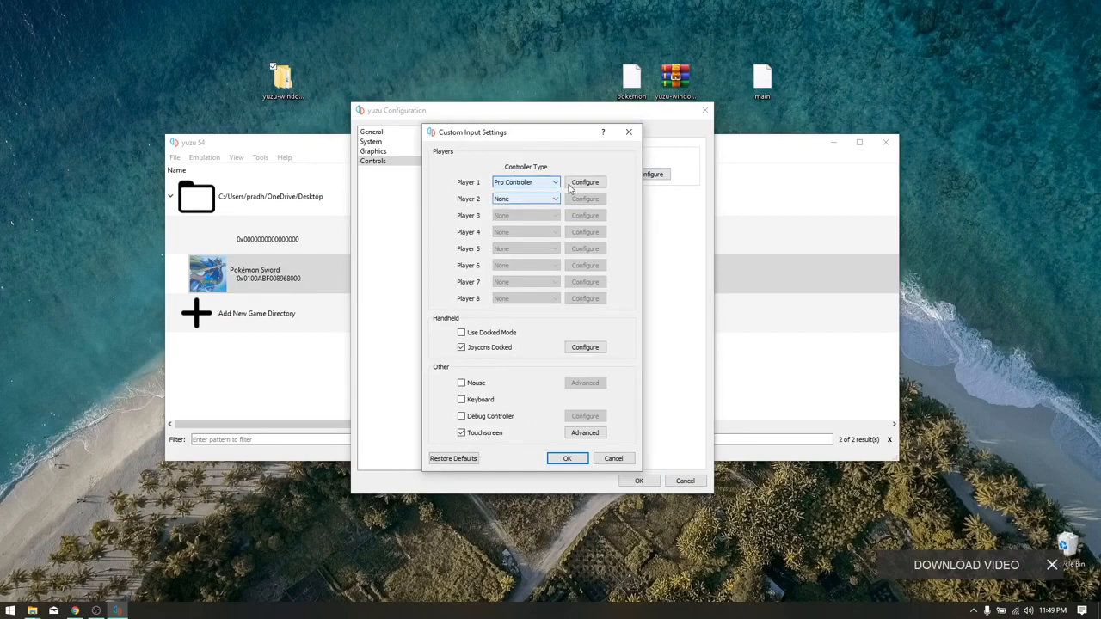
left_click(585, 182)
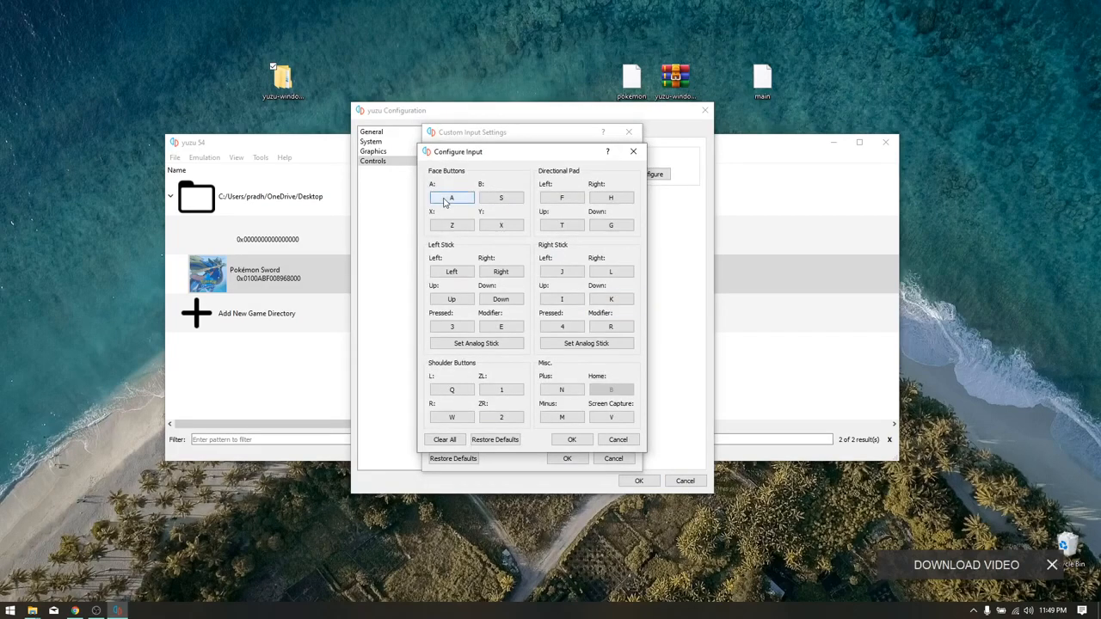
Step: Map the Pro Controller face buttons and D-pad directions to gamepad inputs
left_click(451, 197)
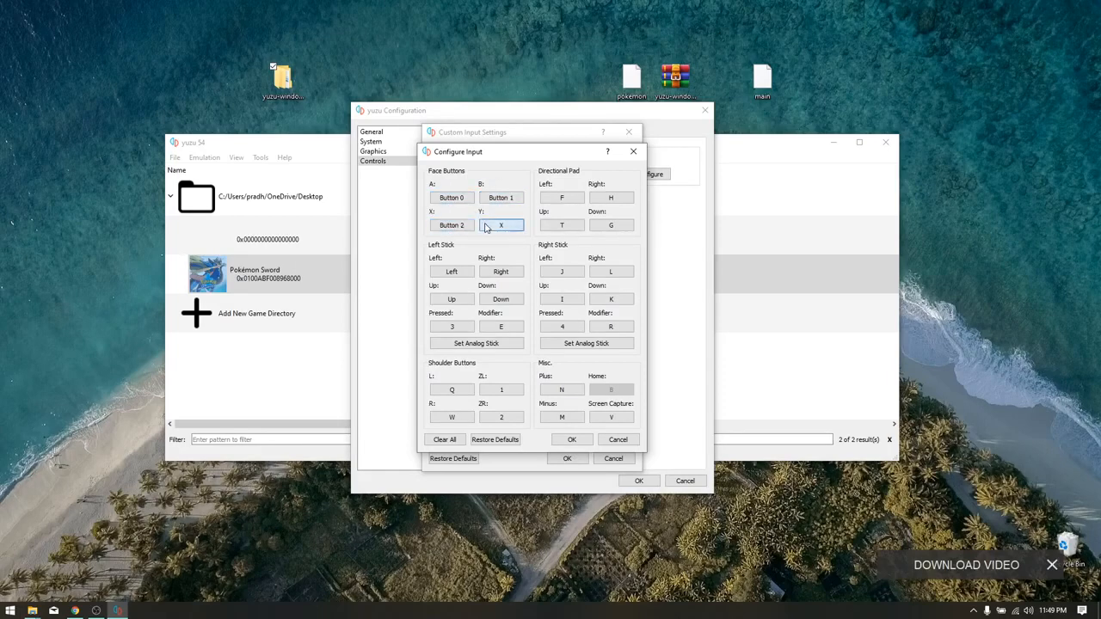
left_click(501, 224)
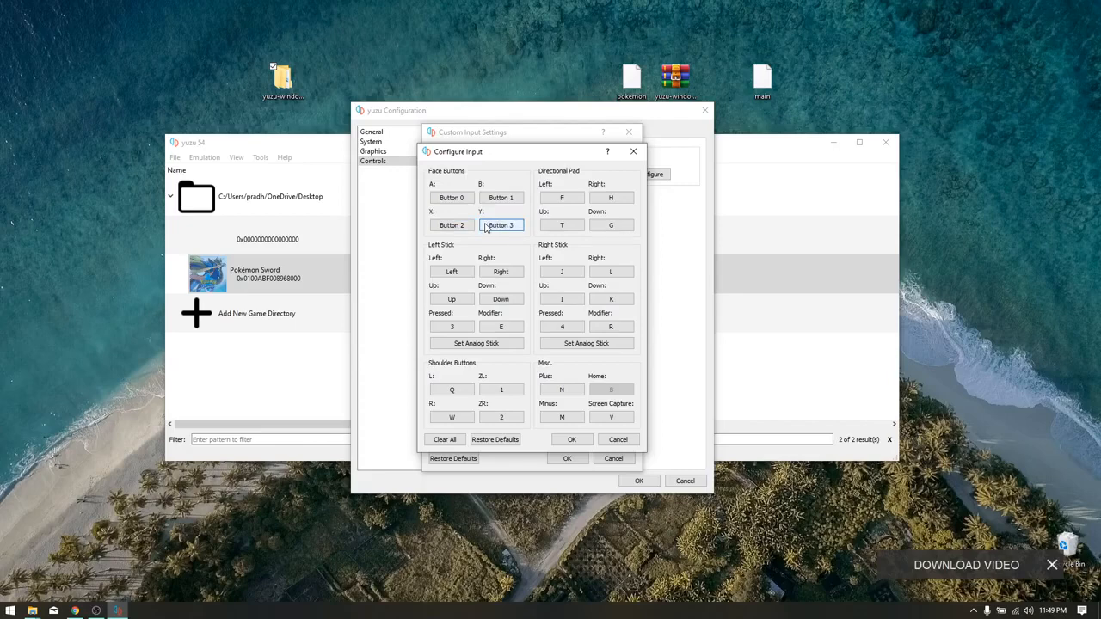
left_click(561, 197)
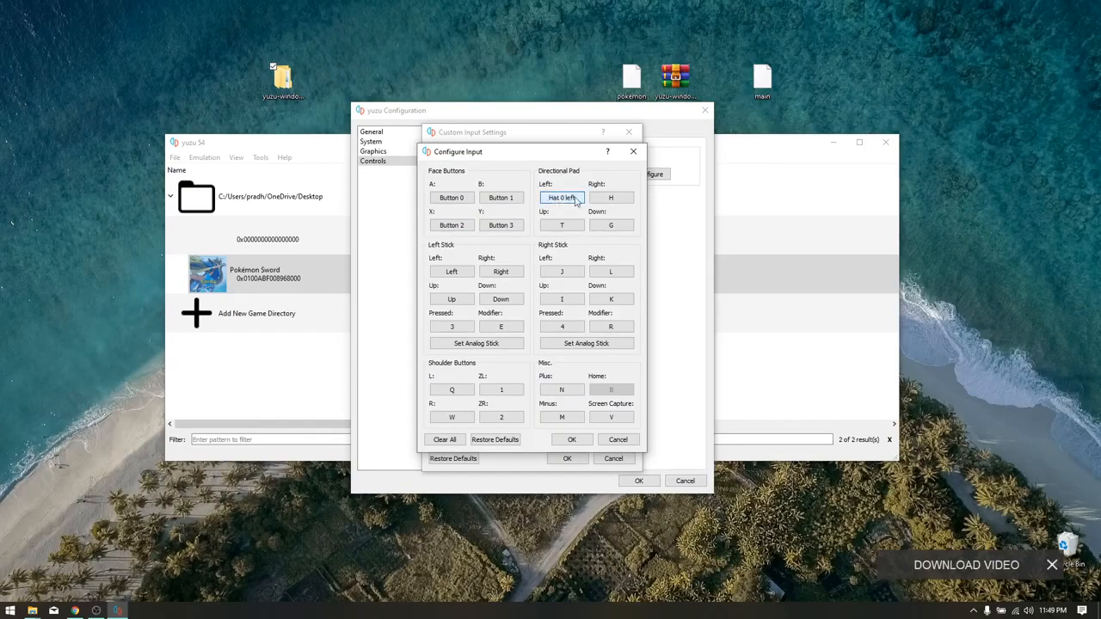
left_click(611, 197)
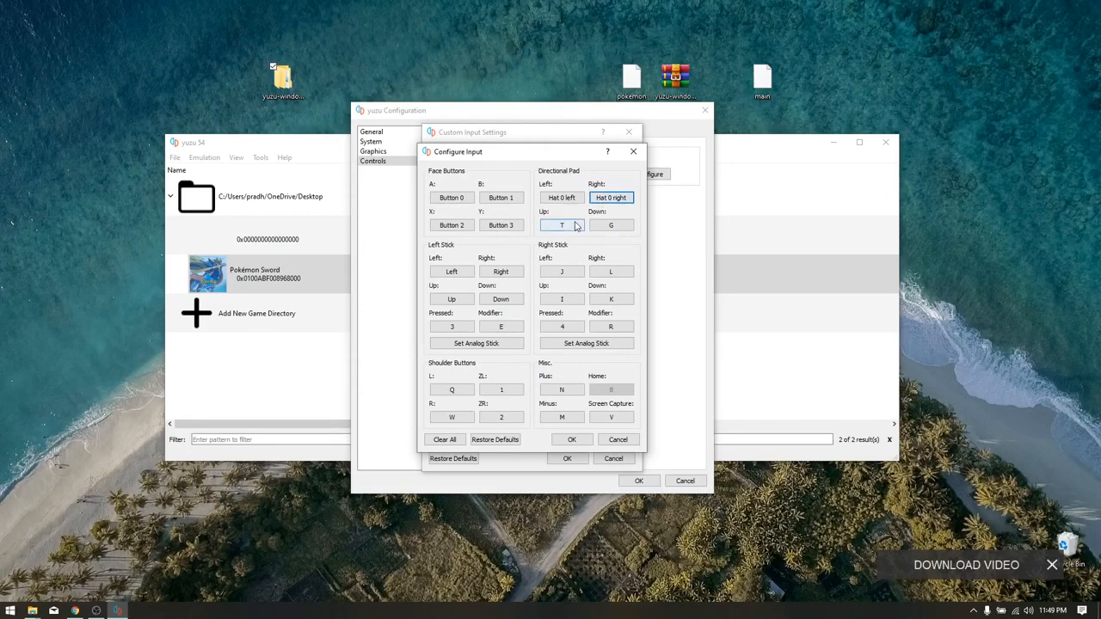
left_click(610, 224)
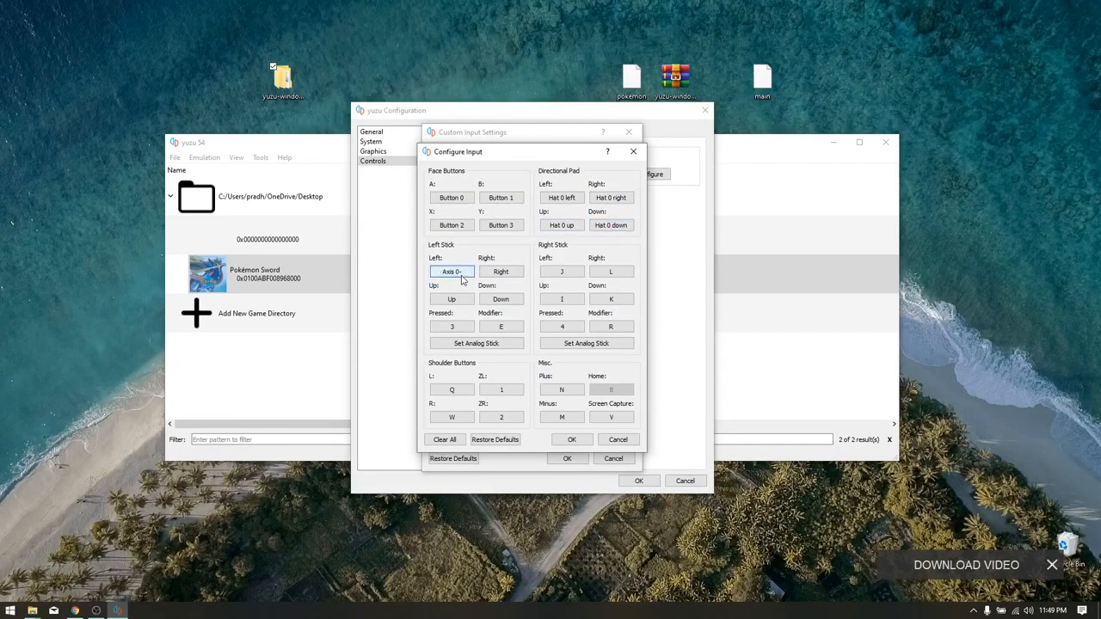
Step: Map the left stick, R and ZR to the gamepad, then save the configuration
left_click(501, 271)
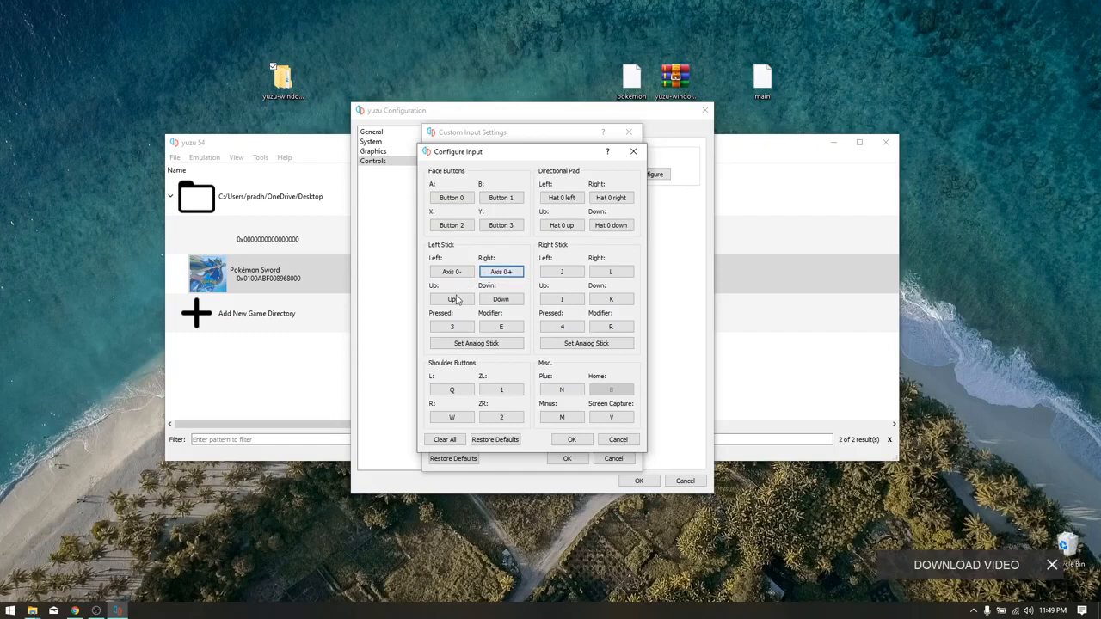
left_click(501, 299)
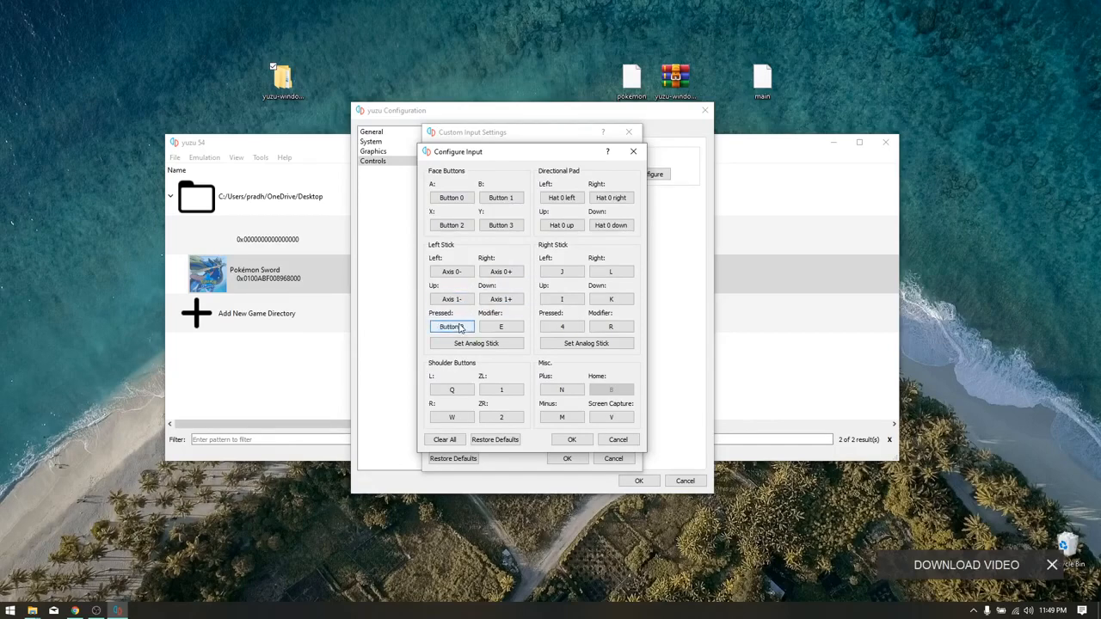
left_click(561, 271)
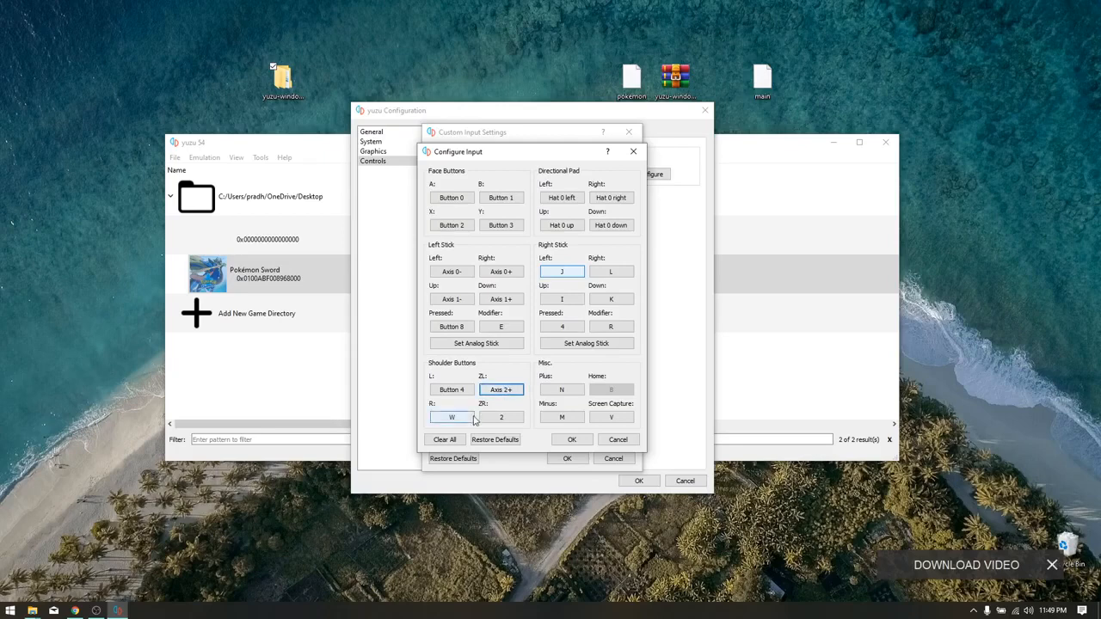
left_click(452, 417)
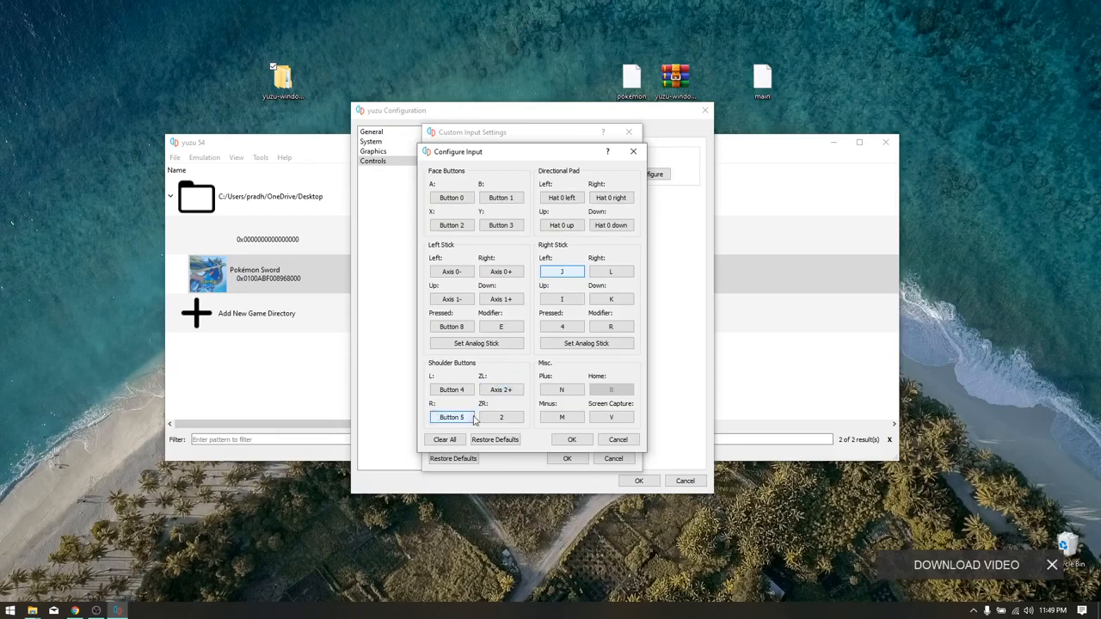
left_click(501, 416)
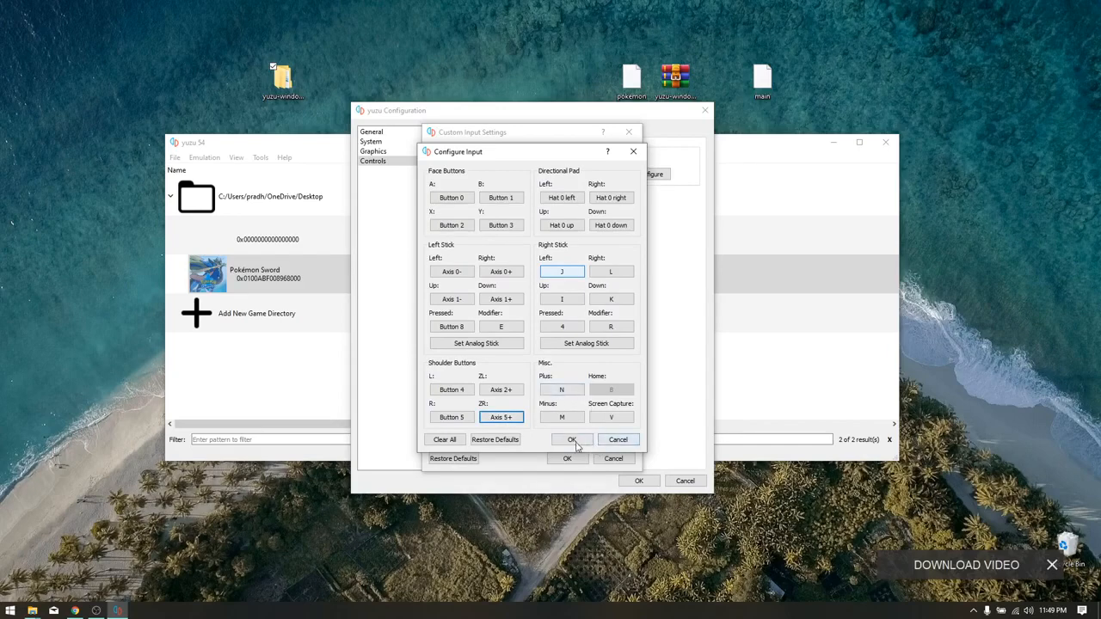
left_click(572, 440)
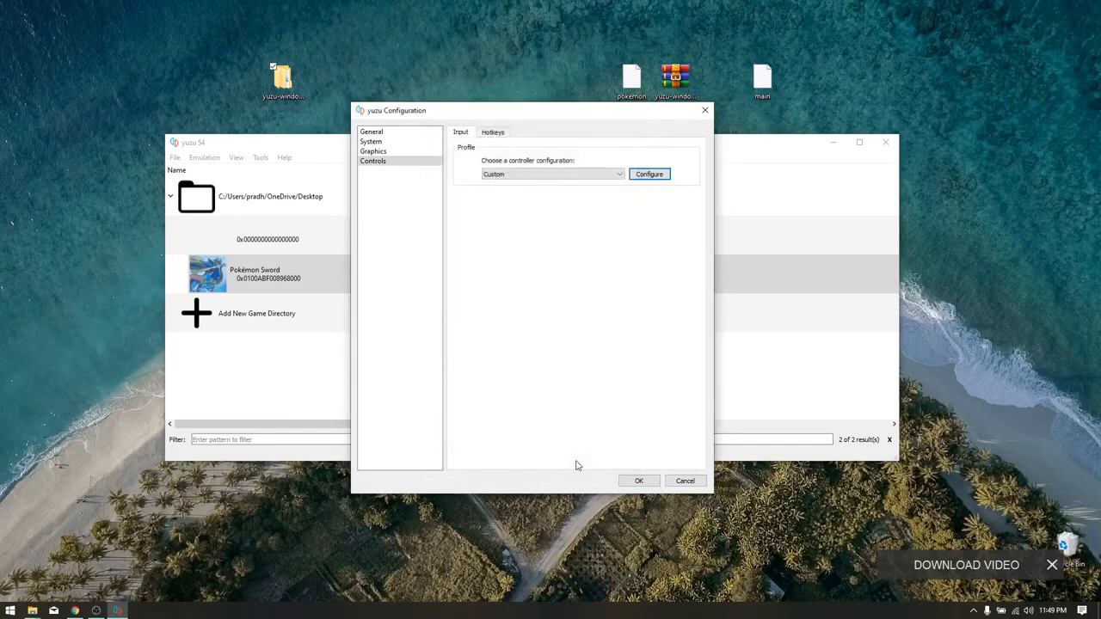
left_click(685, 480)
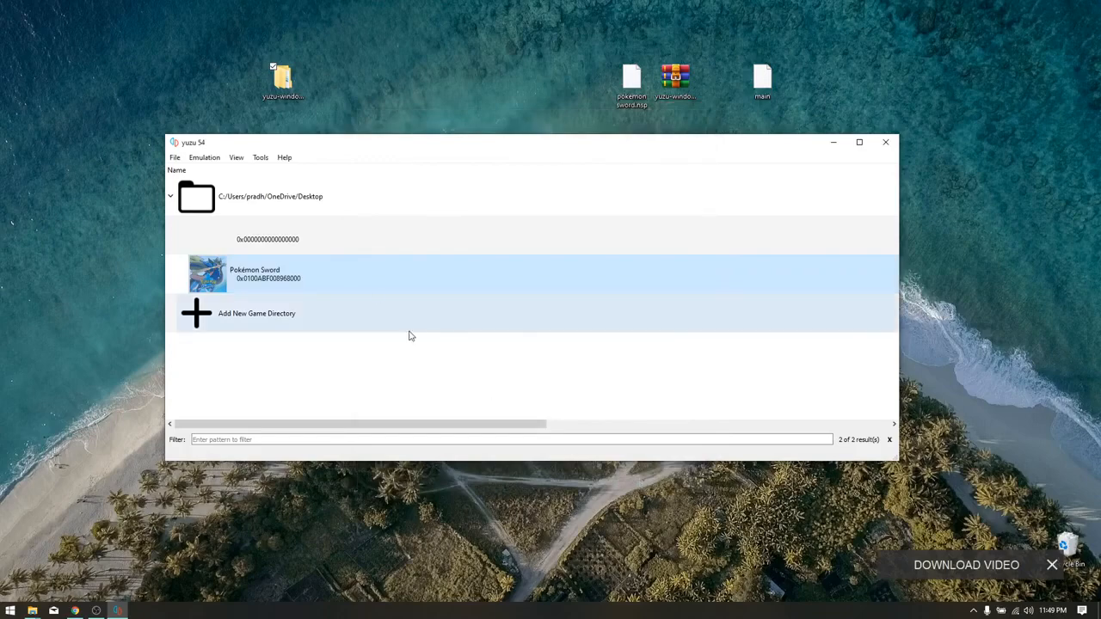
mouse_move(365, 276)
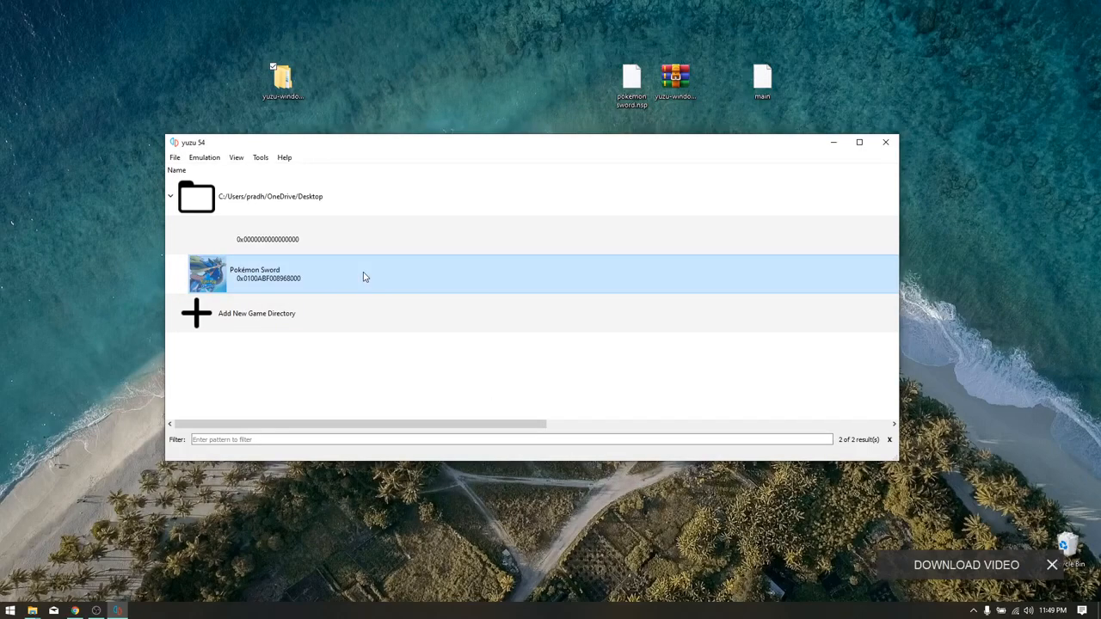